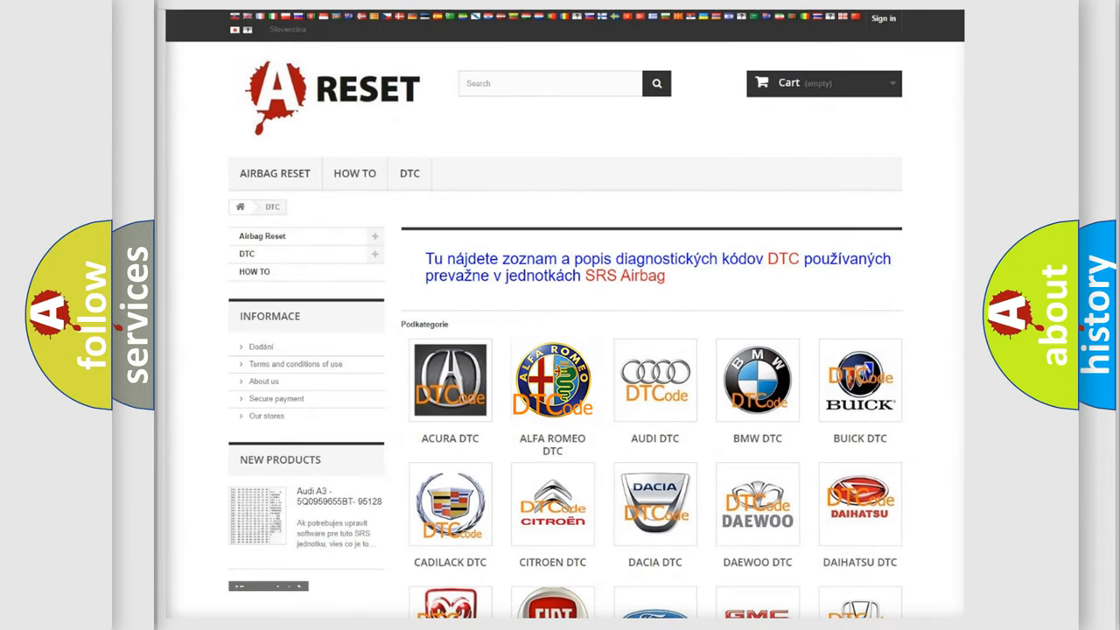
Open the ALFA ROMEO DTC list and scroll down toward the C and P codes.
left_click(552, 380)
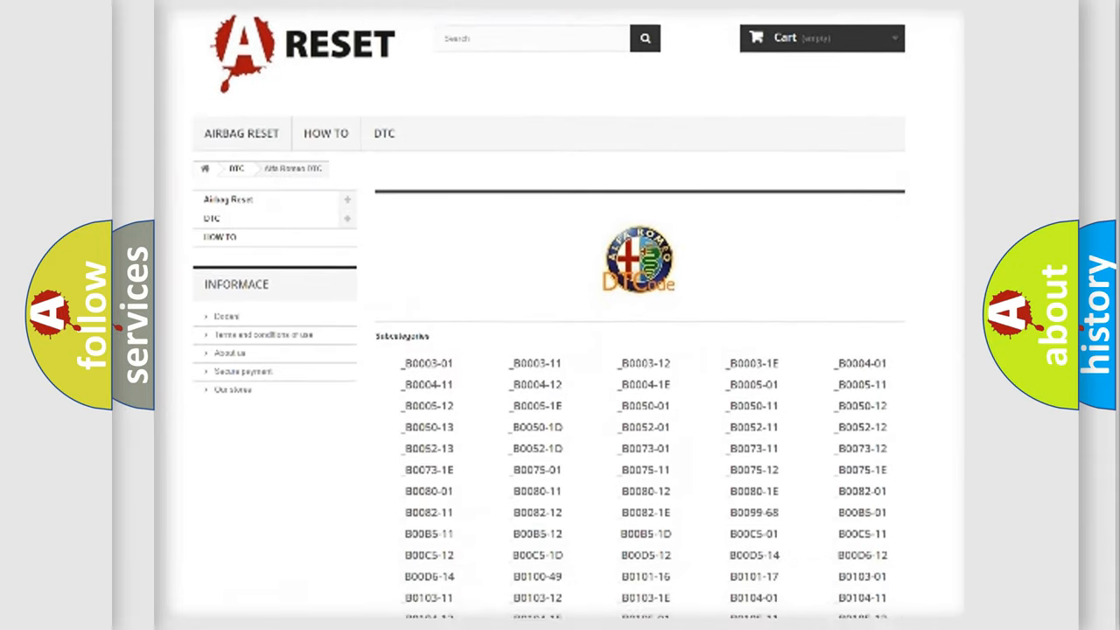
scroll("down", 3)
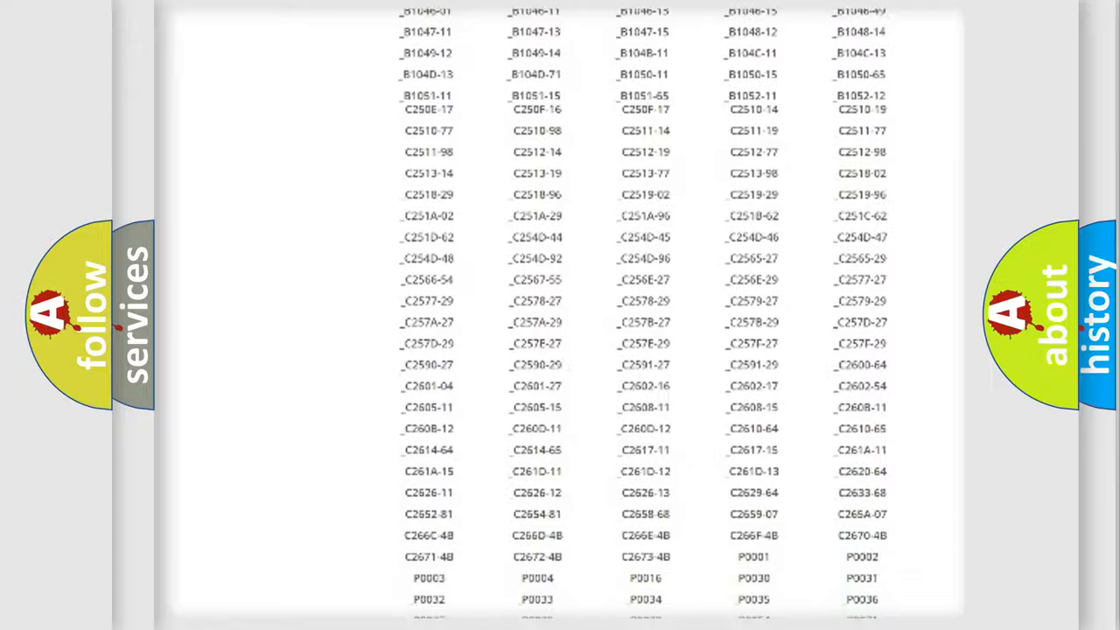